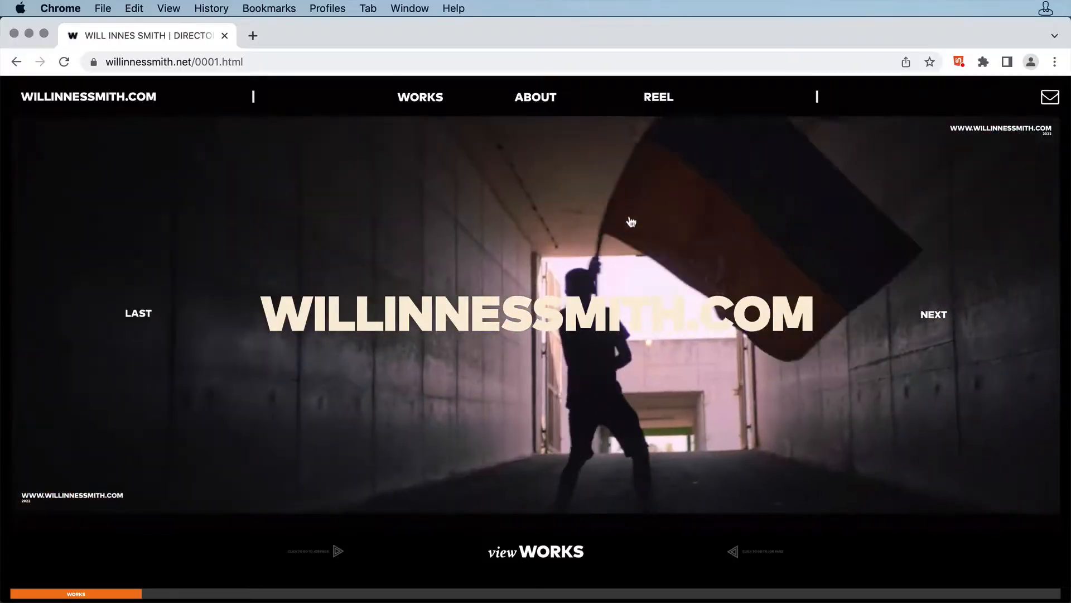
# Advance the homepage slideshow to the Expedia 'Play the City' project.
pyautogui.click(933, 315)
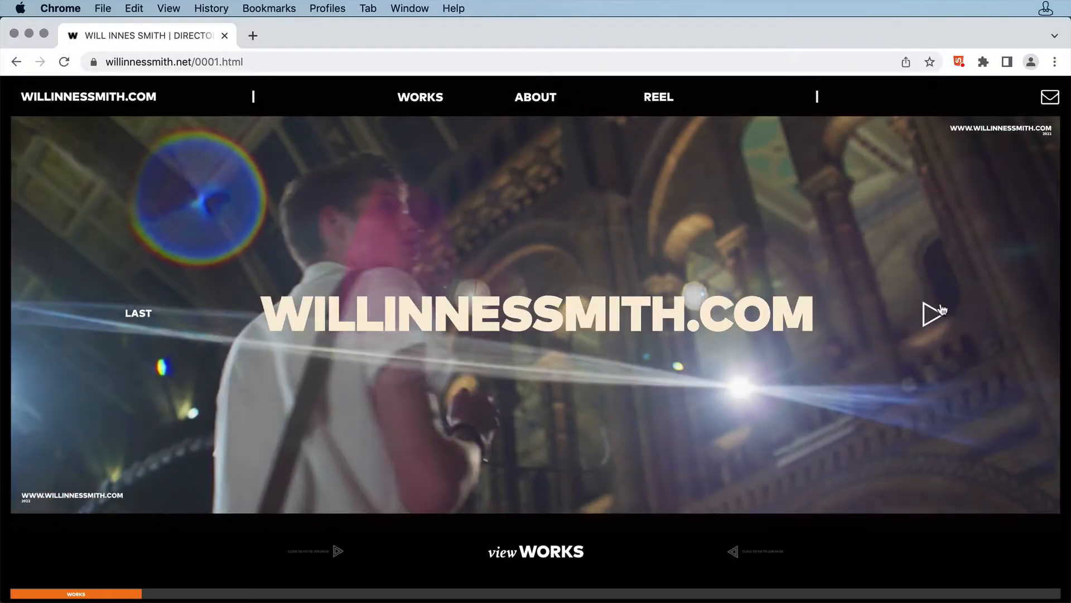
pyautogui.click(933, 314)
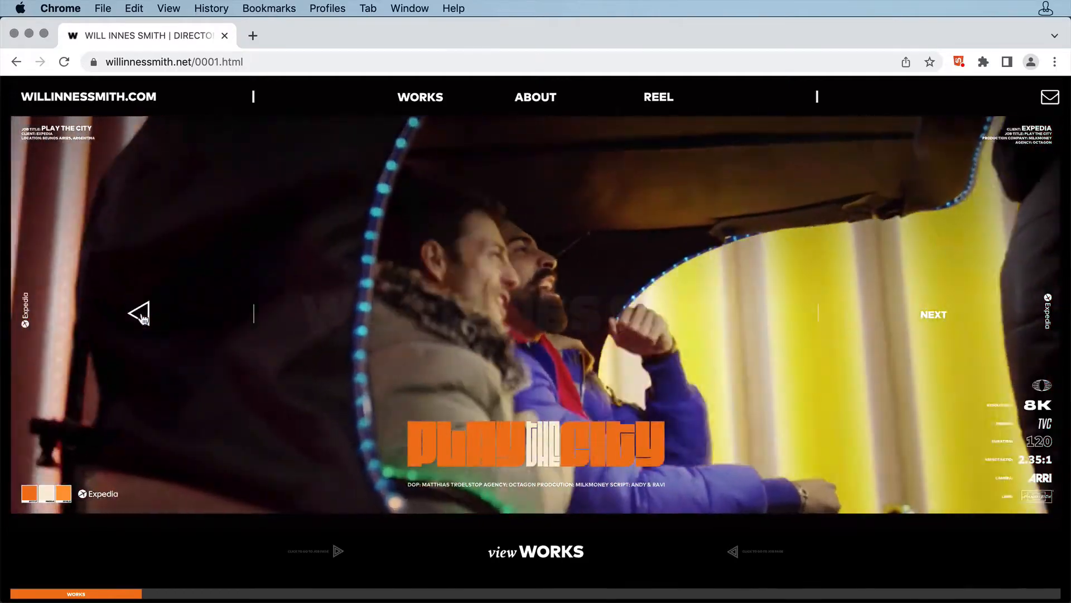
pyautogui.scroll(-3)
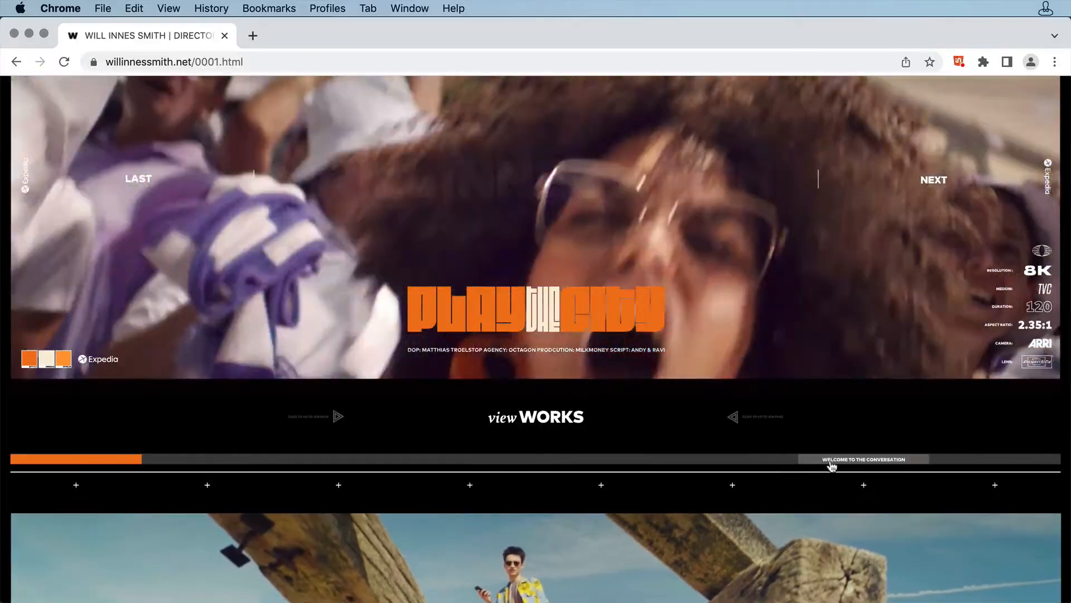
pyautogui.click(862, 459)
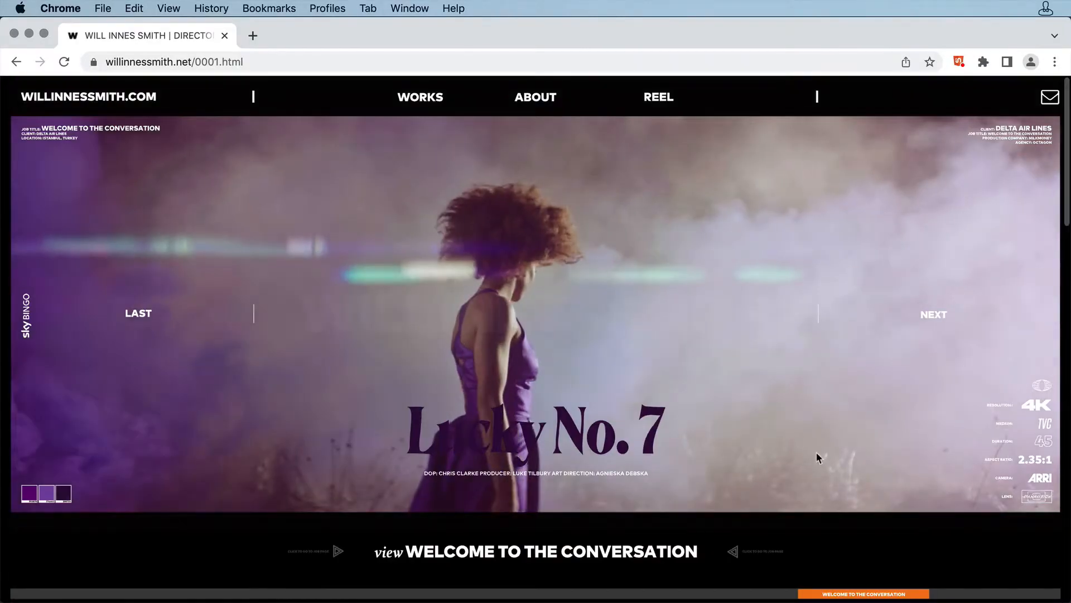
pyautogui.scroll(-3)
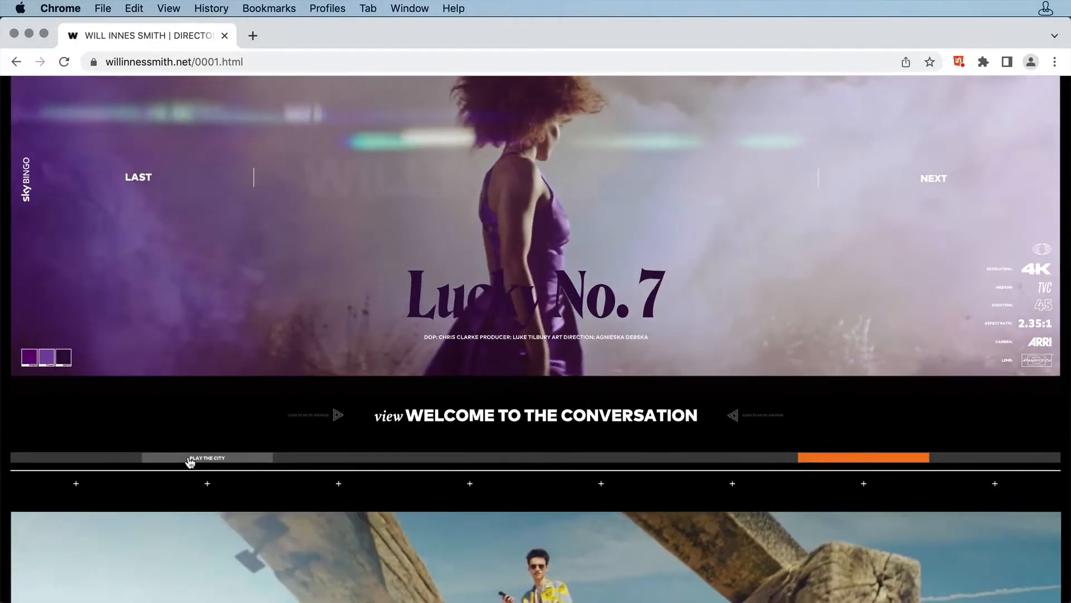
pyautogui.click(207, 458)
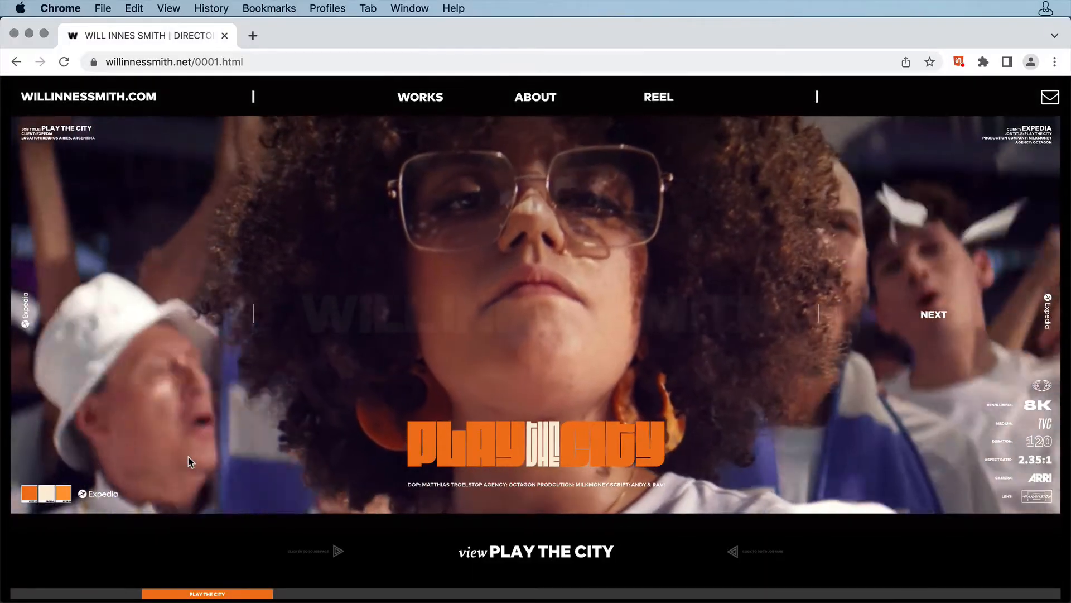
pyautogui.click(933, 315)
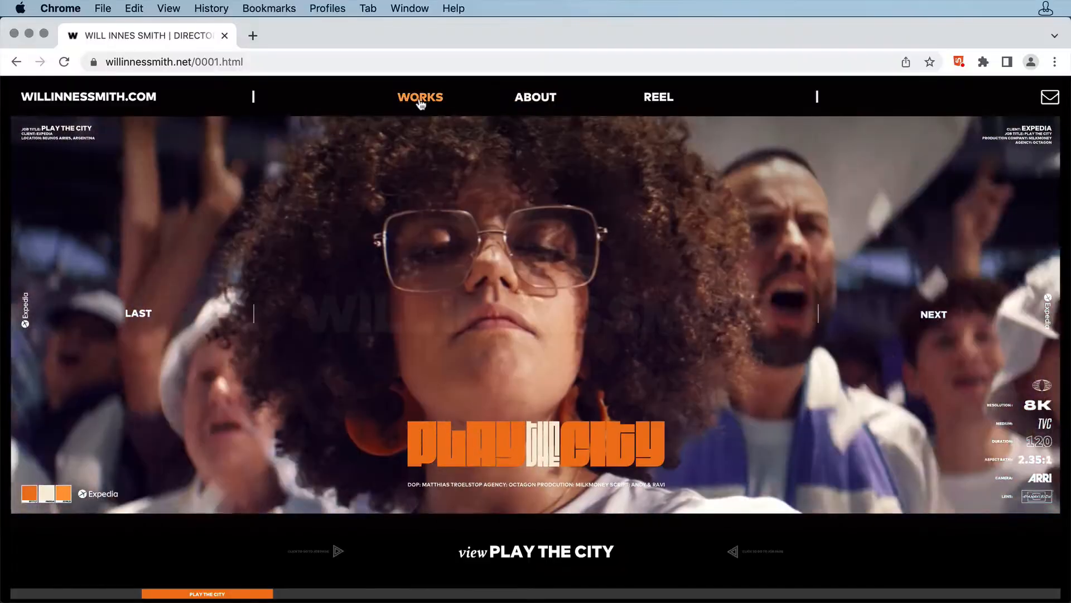
# Browse the Works thumbnail grid from Here With You to The Morning After and return to top.
pyautogui.click(420, 96)
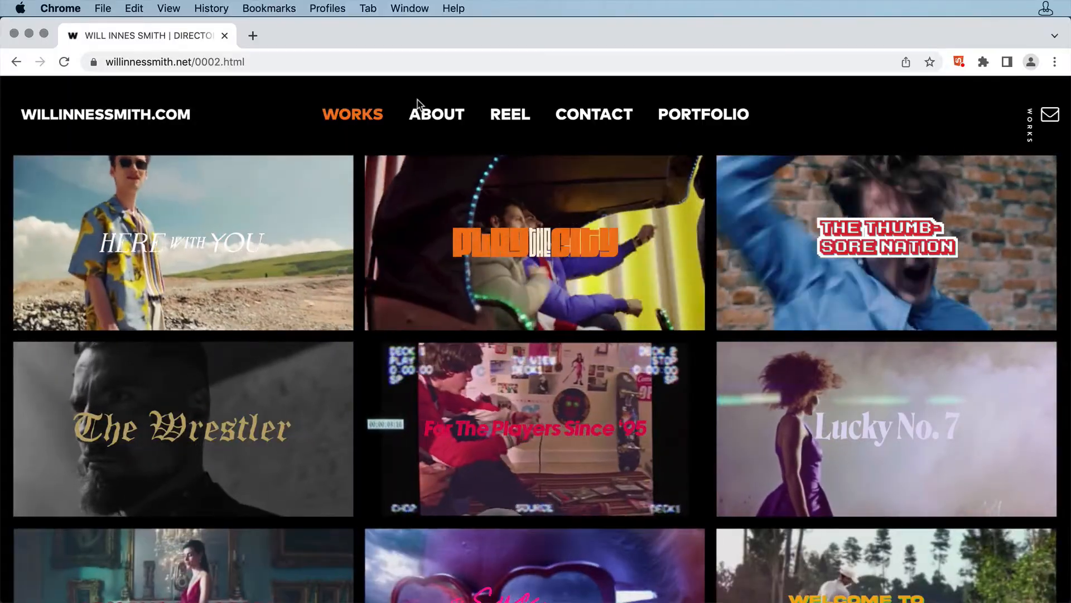
pyautogui.scroll(-3)
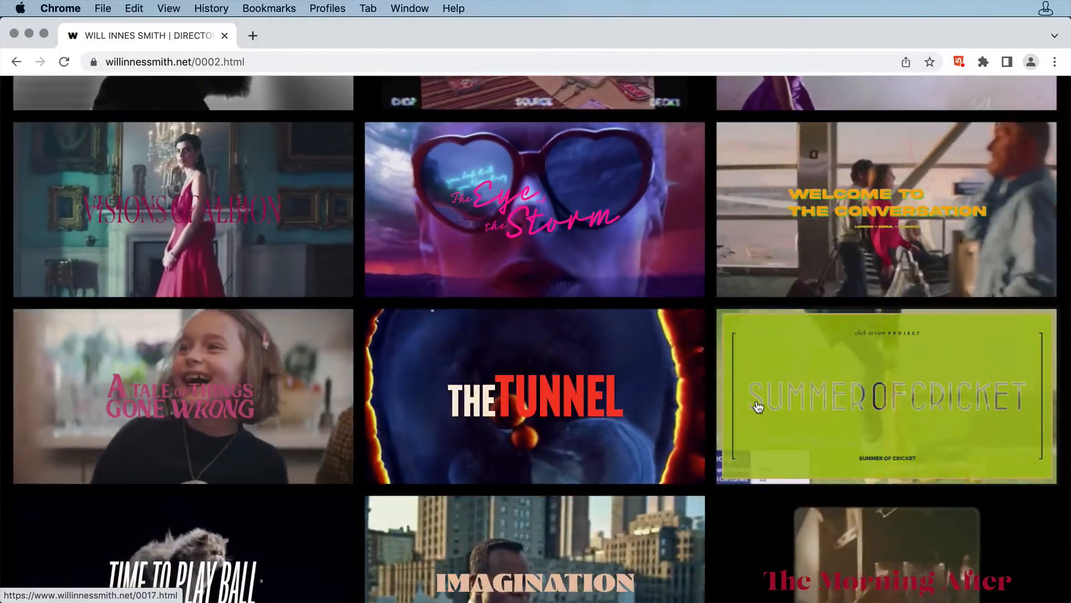
pyautogui.scroll(-3)
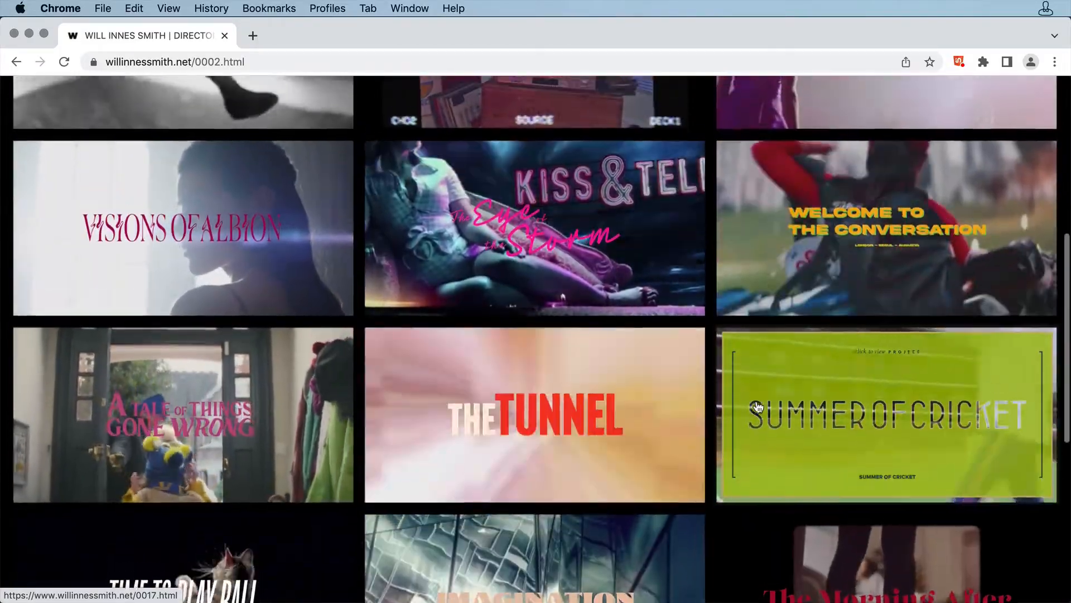
pyautogui.scroll(3)
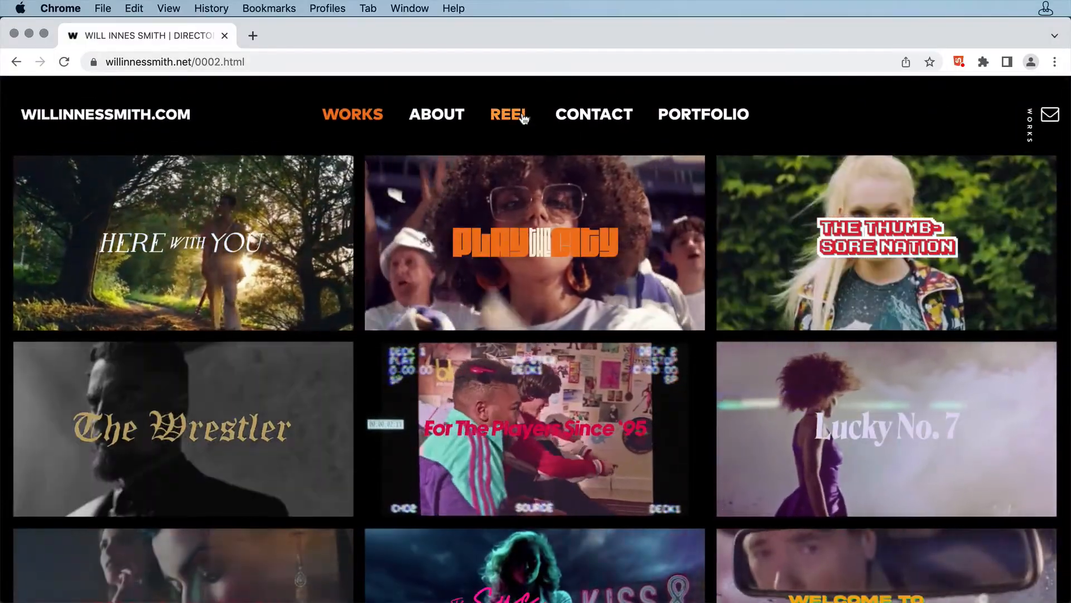
# View the Reel page, play the showreel video, then pause it.
pyautogui.click(509, 114)
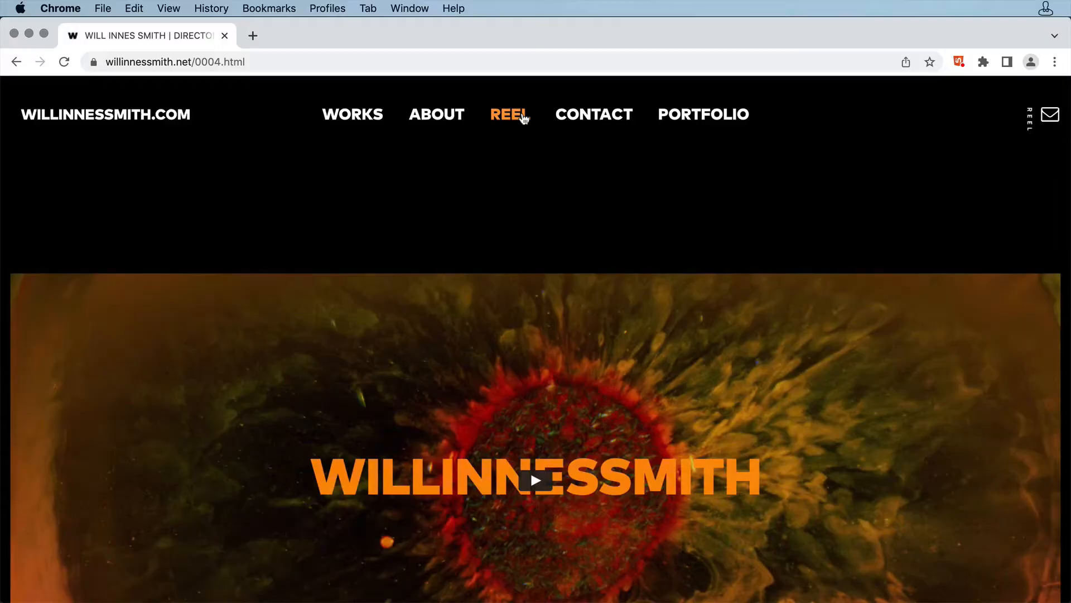
pyautogui.scroll(-3)
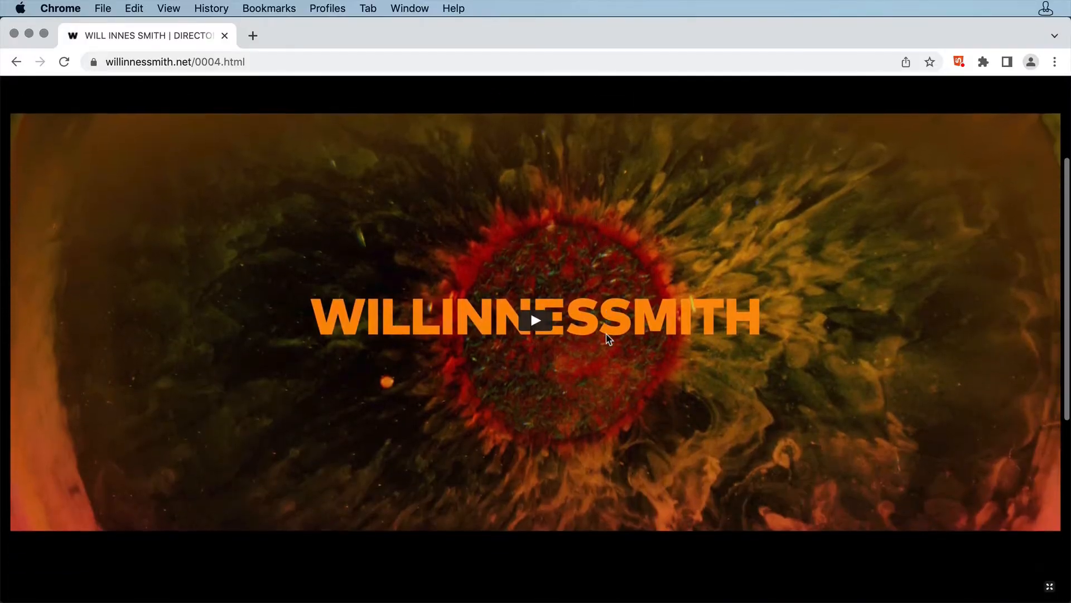
pyautogui.click(536, 320)
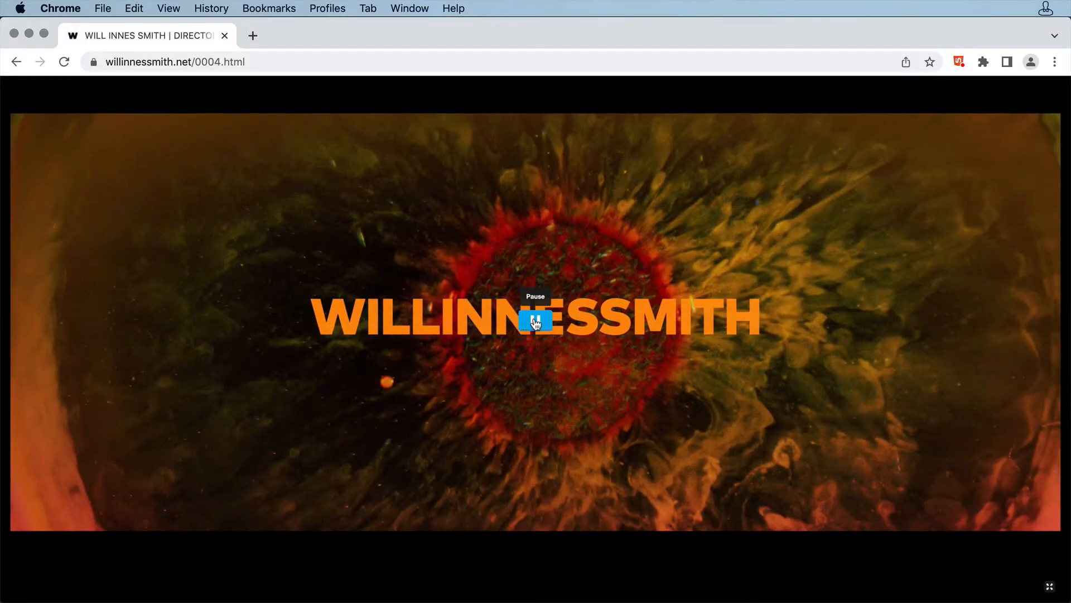
pyautogui.click(535, 320)
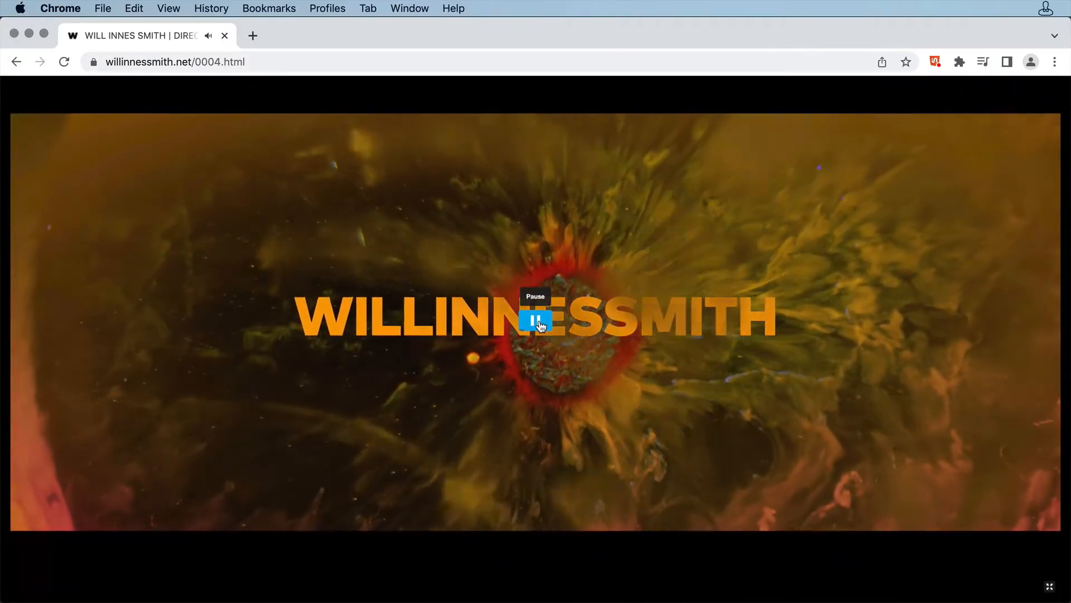
pyautogui.click(534, 320)
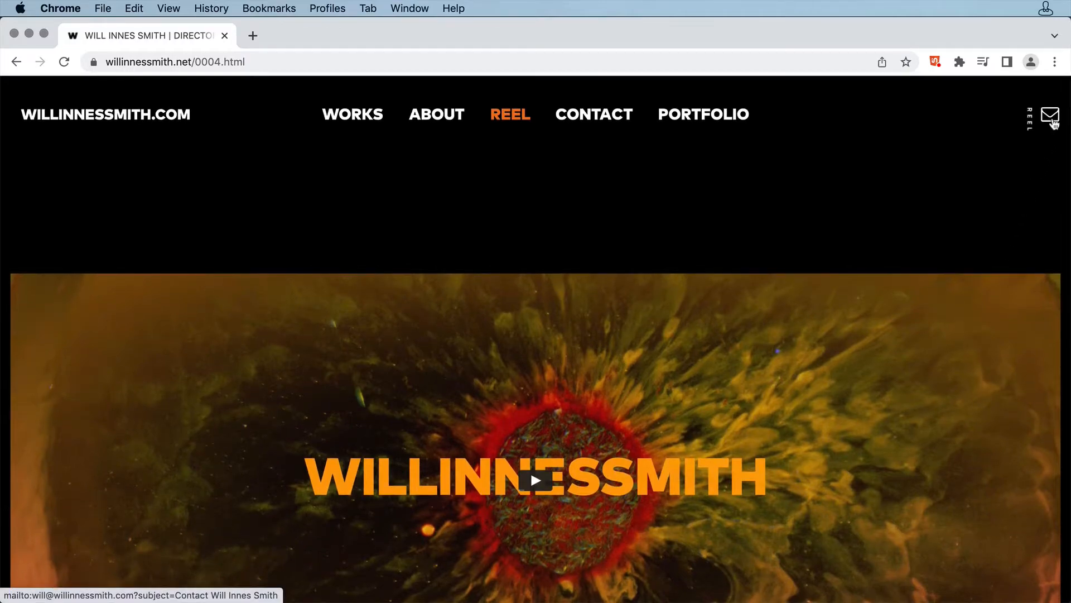
# Return to Works in a narrow window showing stacked banners, then head to About.
pyautogui.click(351, 113)
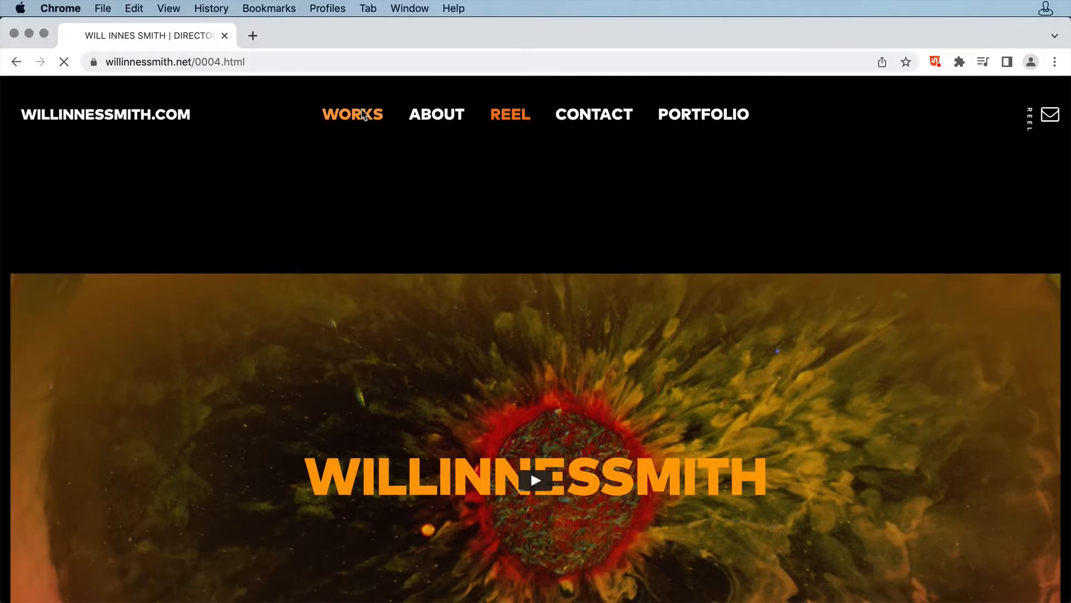
pyautogui.click(351, 114)
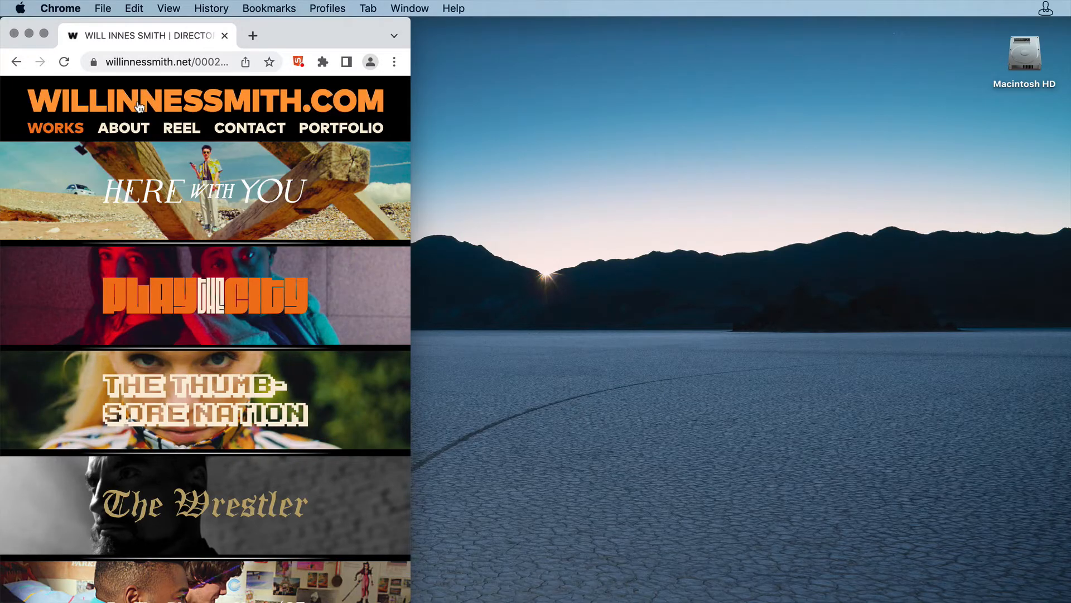
pyautogui.click(122, 127)
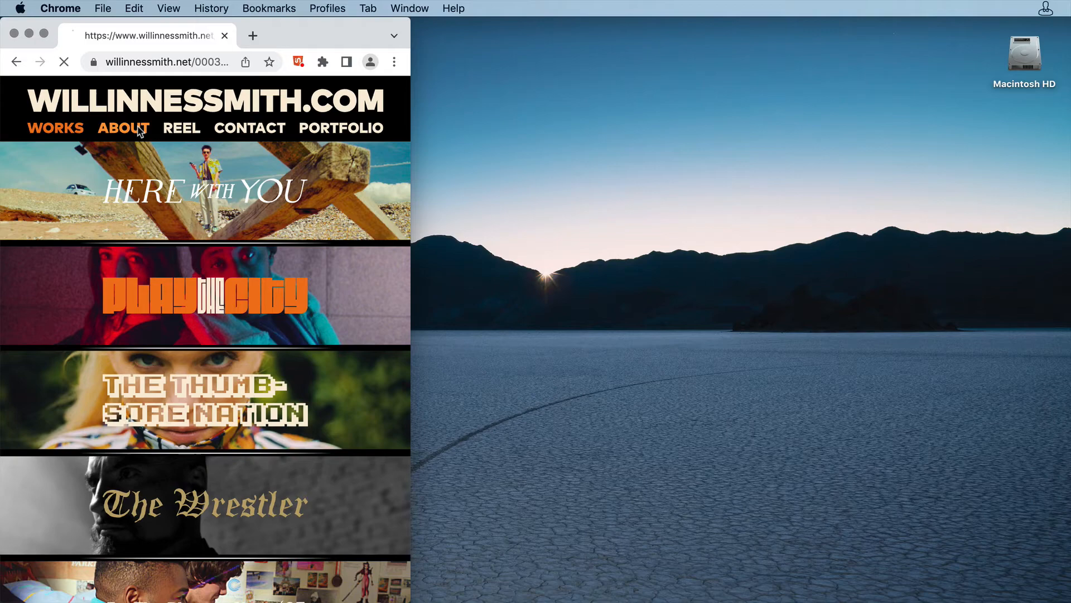